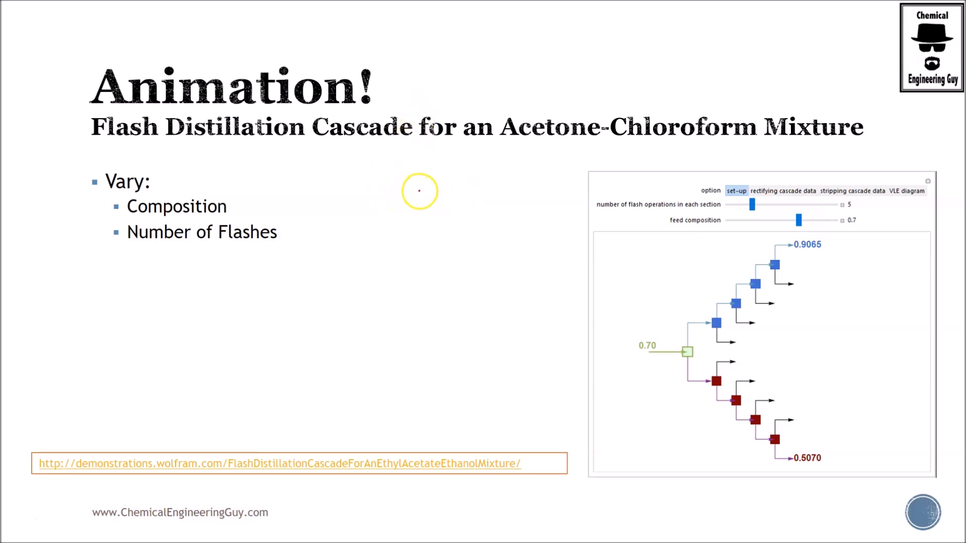
# - Bring up the Windows switcher over the PowerPoint slide show with Alt+Tab
pyautogui.press('alt+tab')
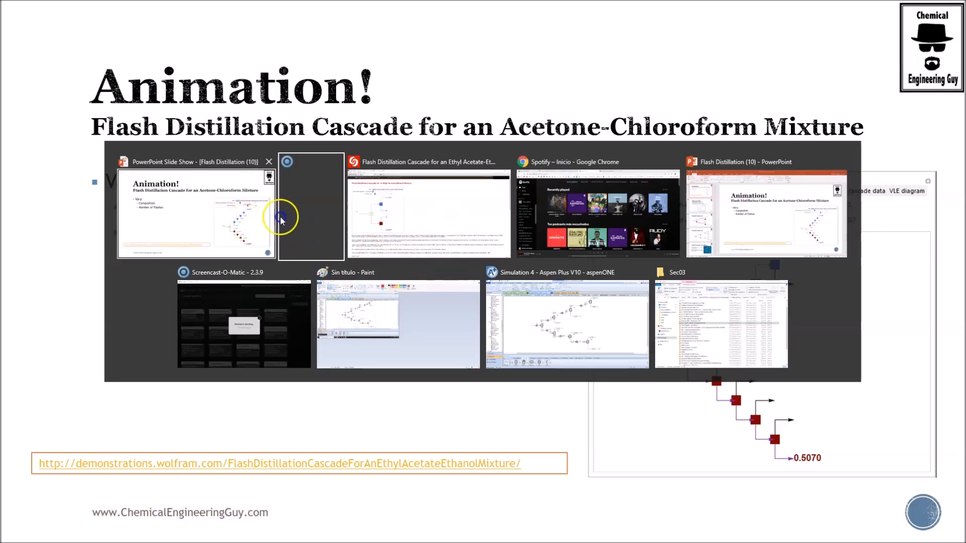
# - Switch to the Wolfram Player flash distillation cascade demonstration at feed 0.25
pyautogui.click(311, 206)
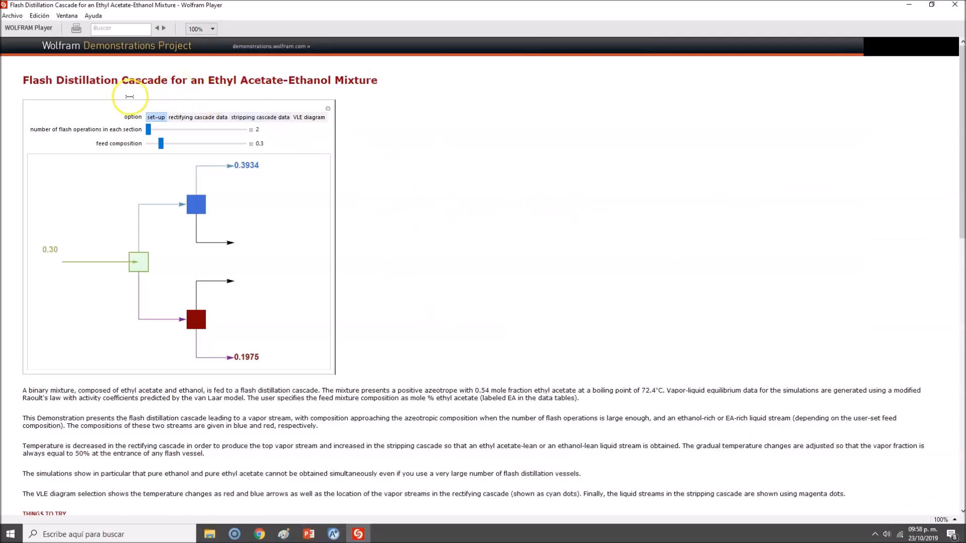
pyautogui.doubleClick(223, 80)
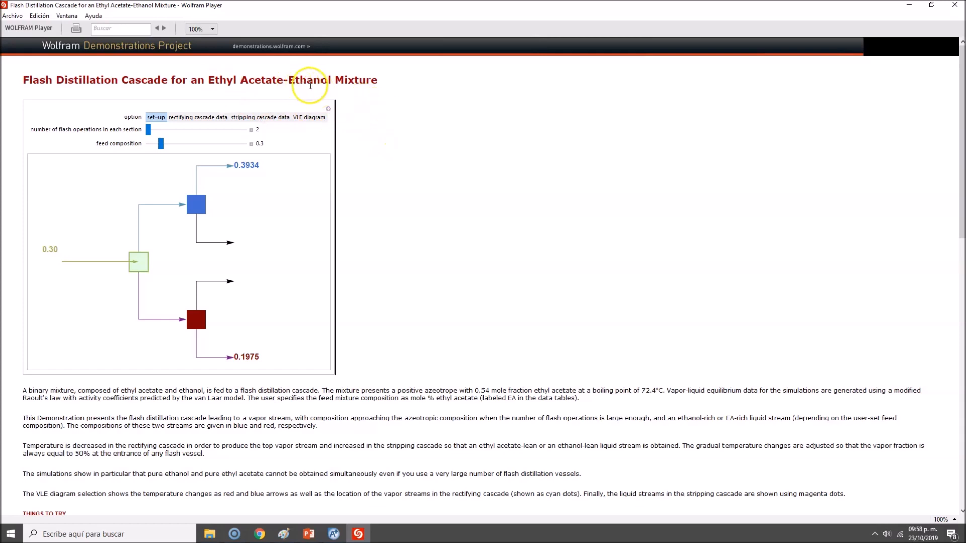
pyautogui.moveTo(406, 168)
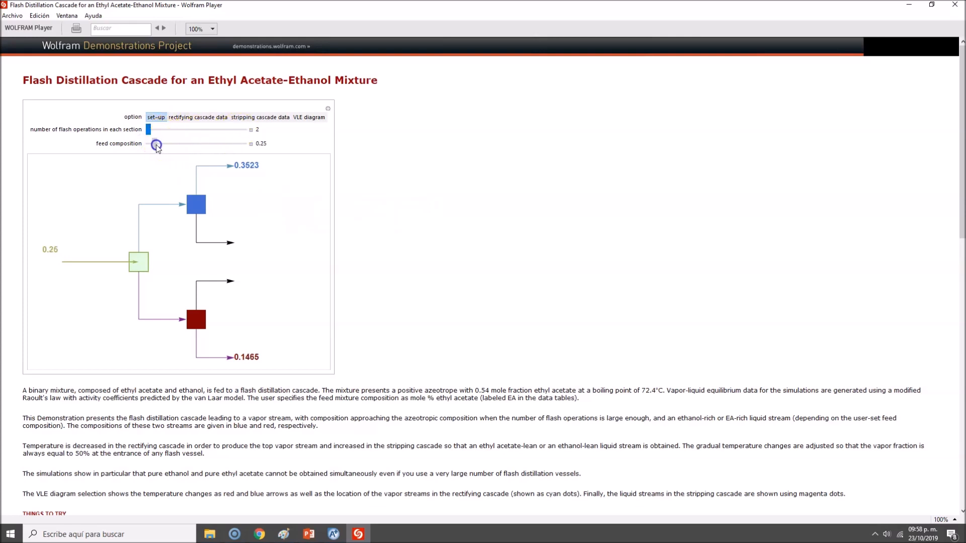
# - Set feed composition 0.3 with four flash operations per section
pyautogui.moveTo(156, 144); pyautogui.dragTo(161, 144)
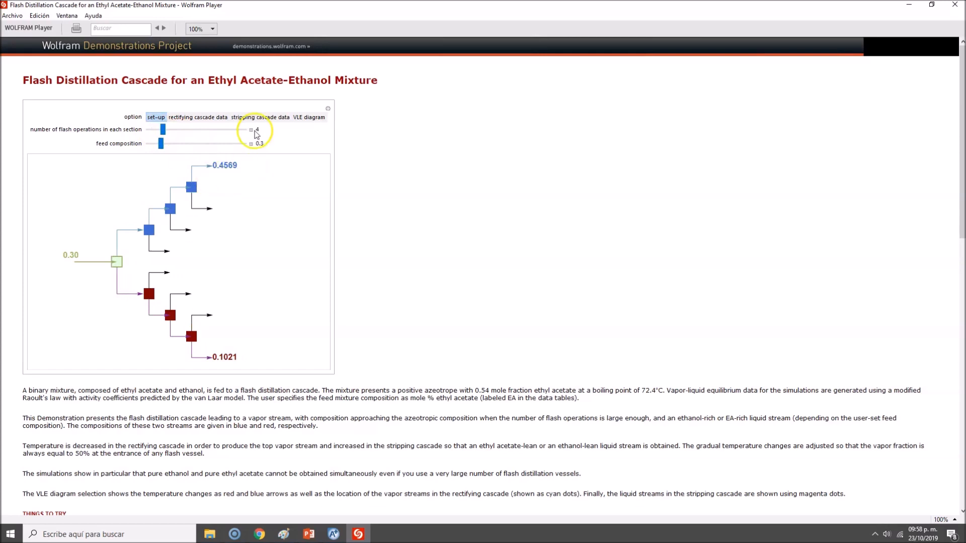
# - Sweep the flash-operations slider through 5, 12, 15, 2, 5, 4, 10 and settle on 8 per section
pyautogui.moveTo(162, 130); pyautogui.dragTo(171, 130)
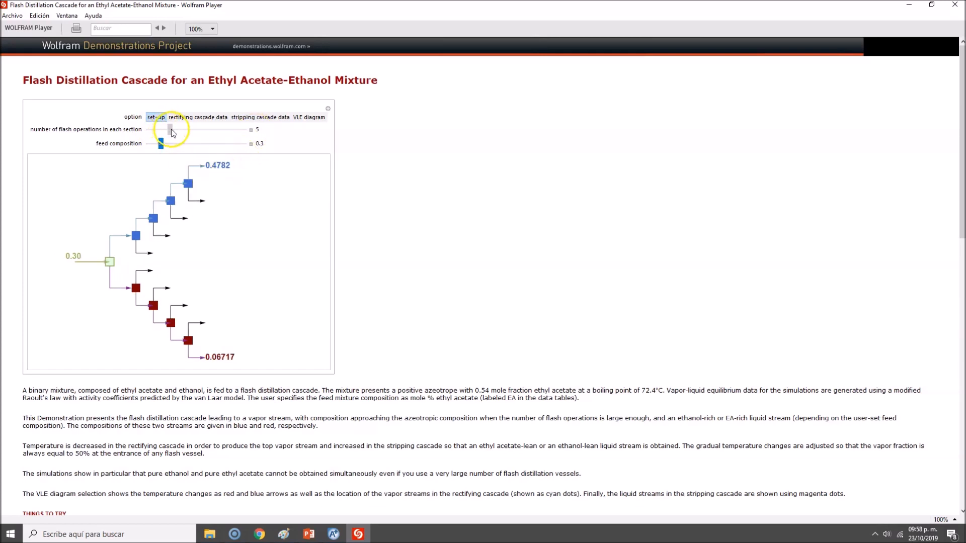
pyautogui.moveTo(169, 130); pyautogui.dragTo(194, 130)
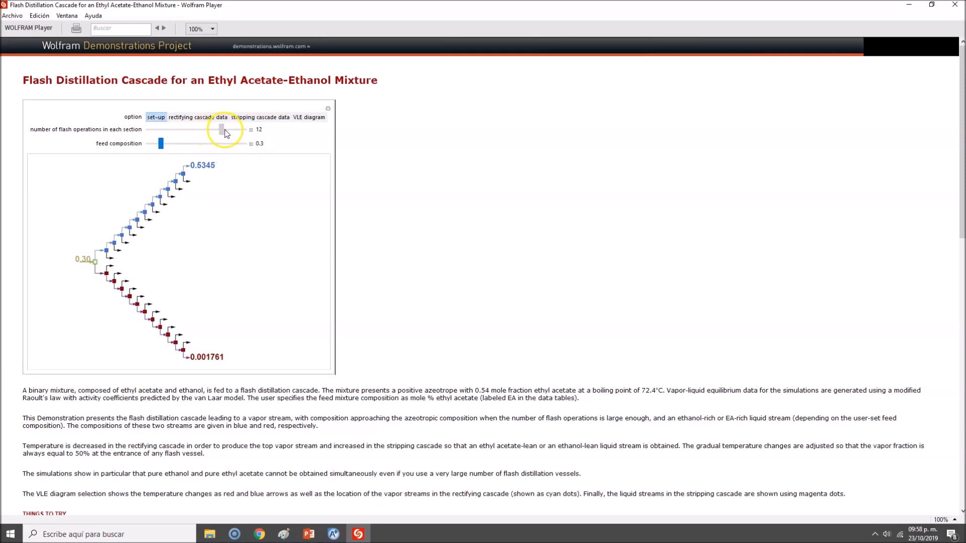
pyautogui.moveTo(222, 129); pyautogui.dragTo(243, 130)
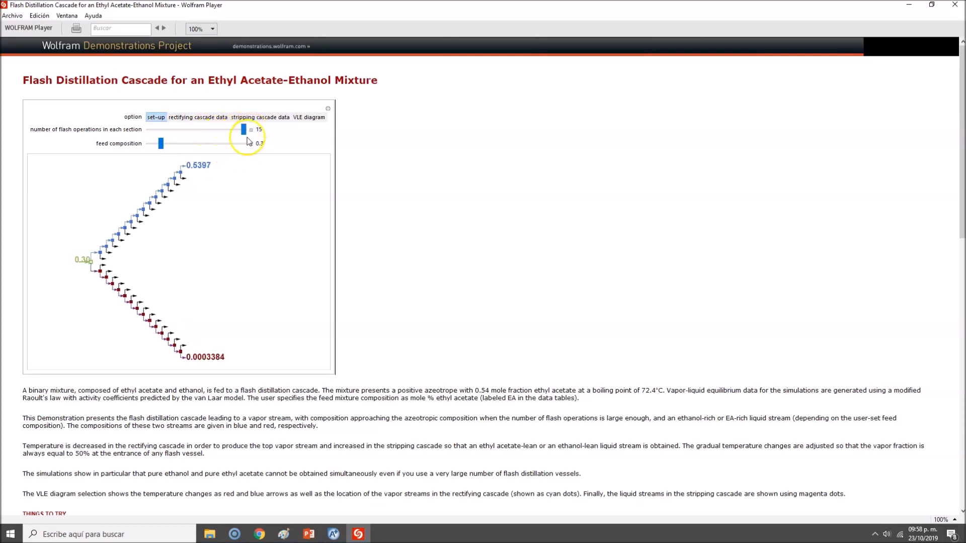
pyautogui.moveTo(242, 129); pyautogui.dragTo(148, 130)
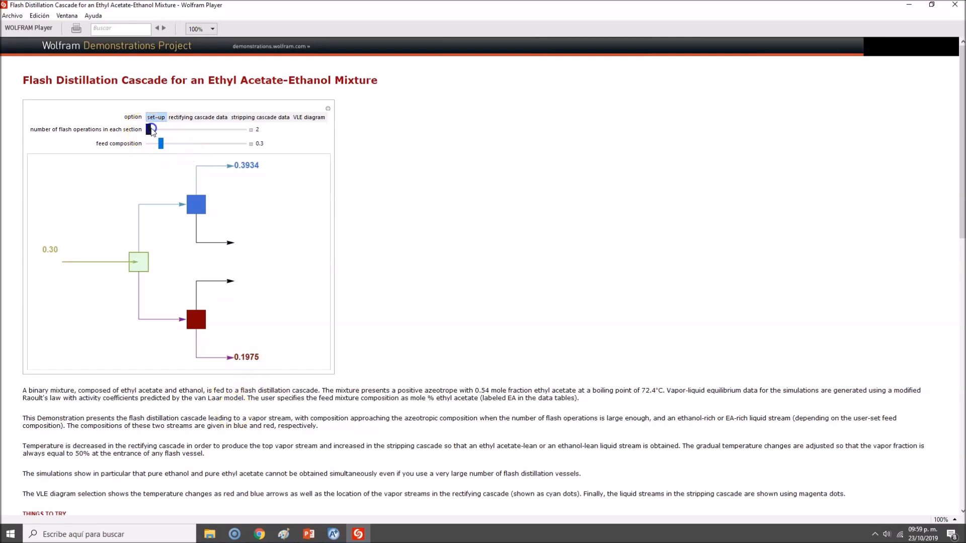
pyautogui.moveTo(150, 130); pyautogui.dragTo(171, 130)
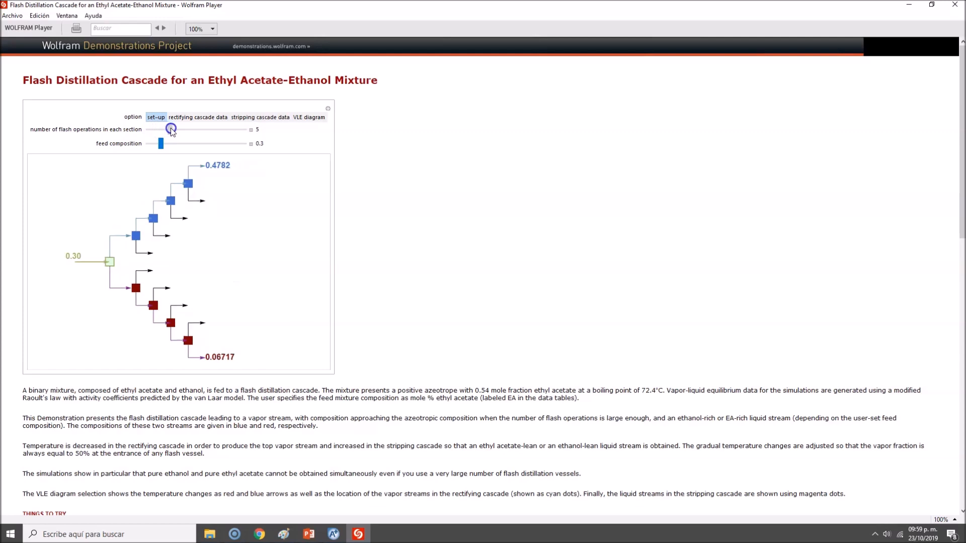
pyautogui.moveTo(170, 130); pyautogui.dragTo(164, 130)
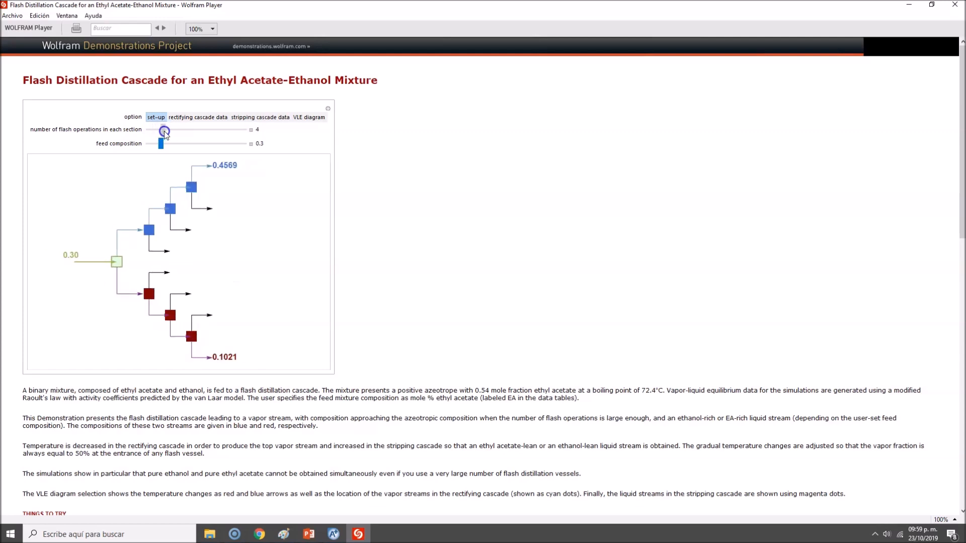
pyautogui.moveTo(164, 130); pyautogui.dragTo(205, 130)
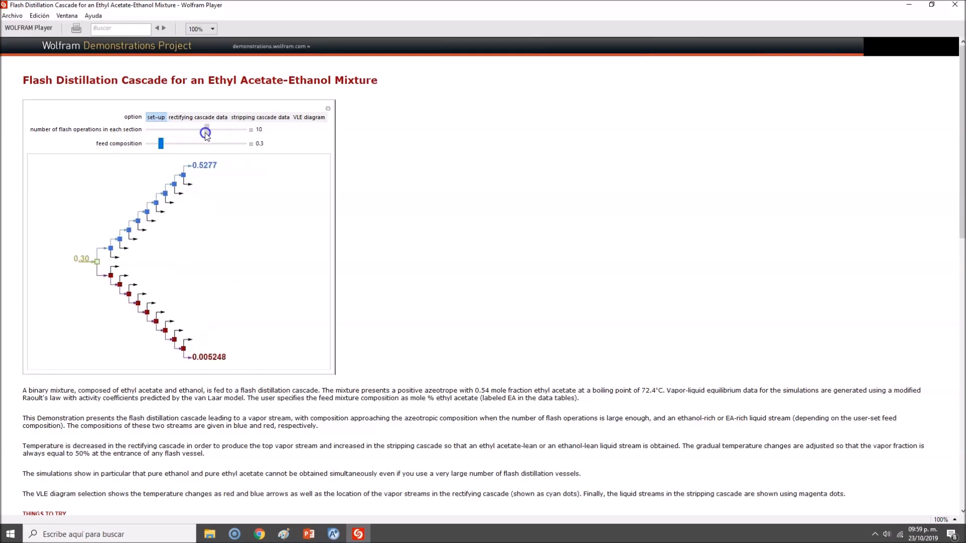
pyautogui.moveTo(205, 130); pyautogui.dragTo(192, 130)
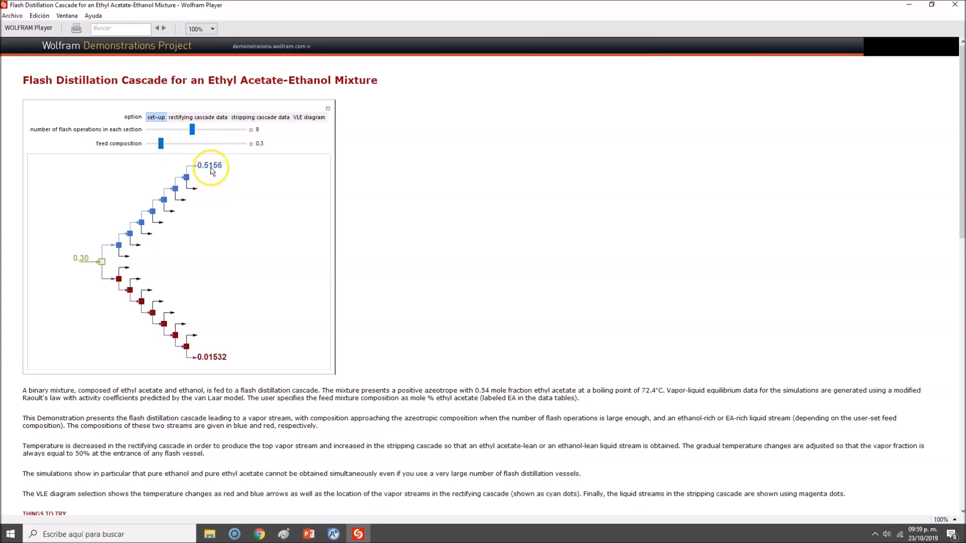
pyautogui.moveTo(221, 163)
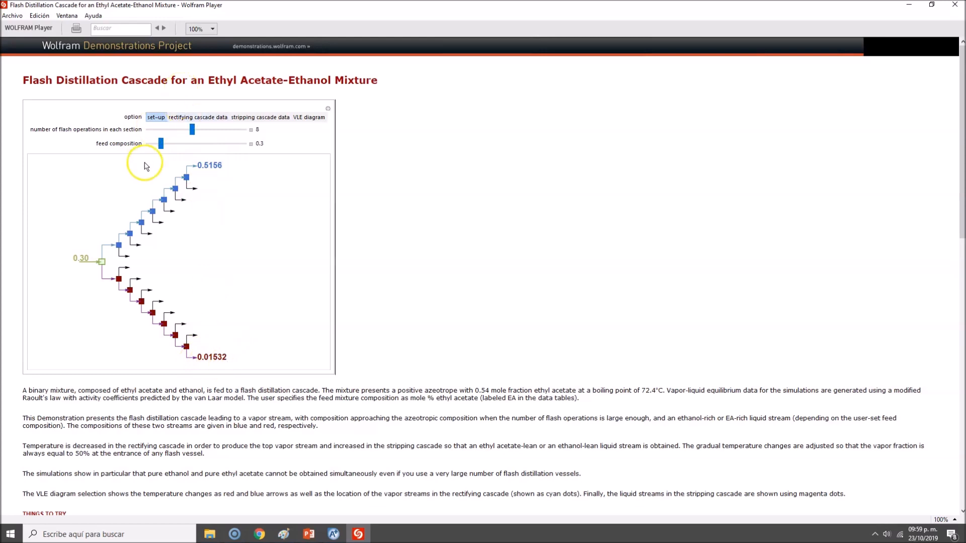
# - Sweep the feed composition through 0.43, 0.72, 0.44 and up to 0.95
pyautogui.moveTo(160, 143); pyautogui.dragTo(178, 144)
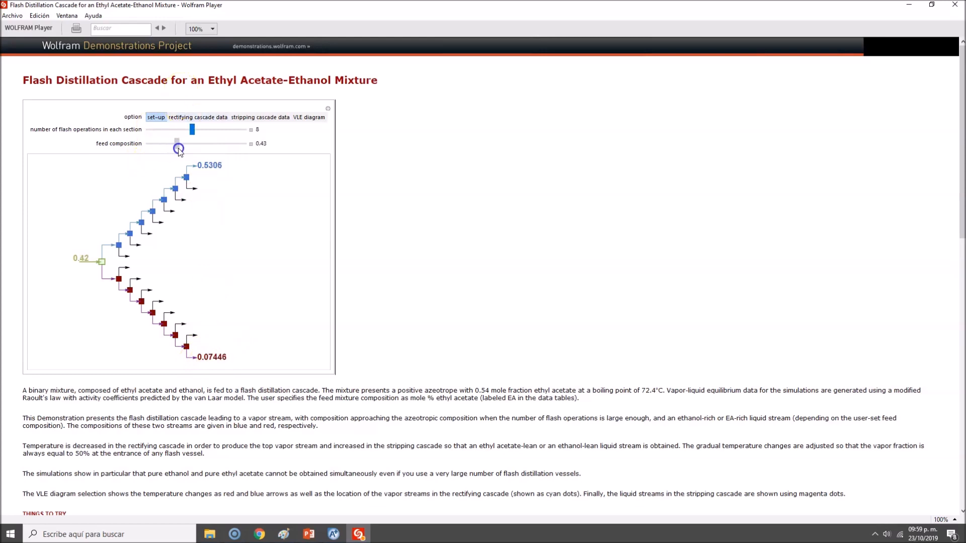
pyautogui.moveTo(178, 148); pyautogui.dragTo(215, 149)
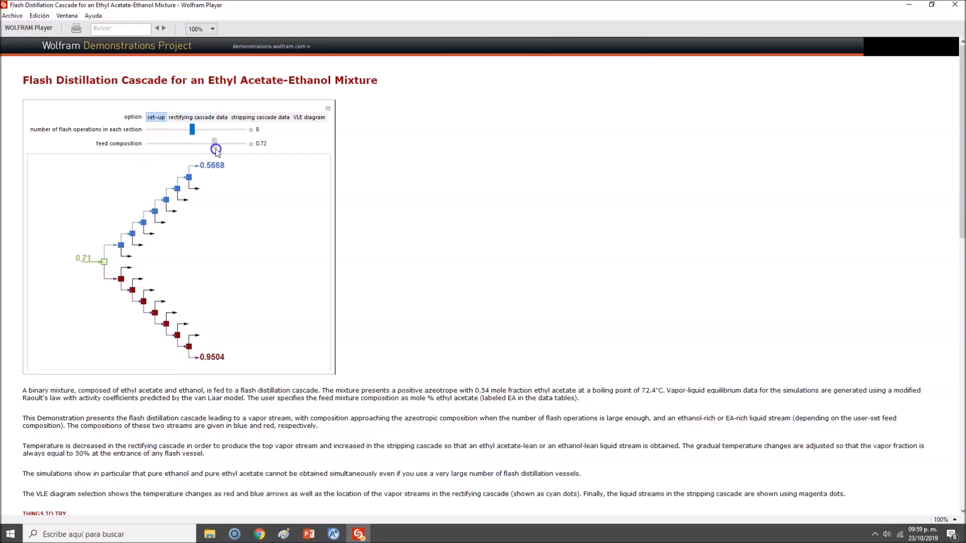
pyautogui.moveTo(215, 149); pyautogui.dragTo(179, 144)
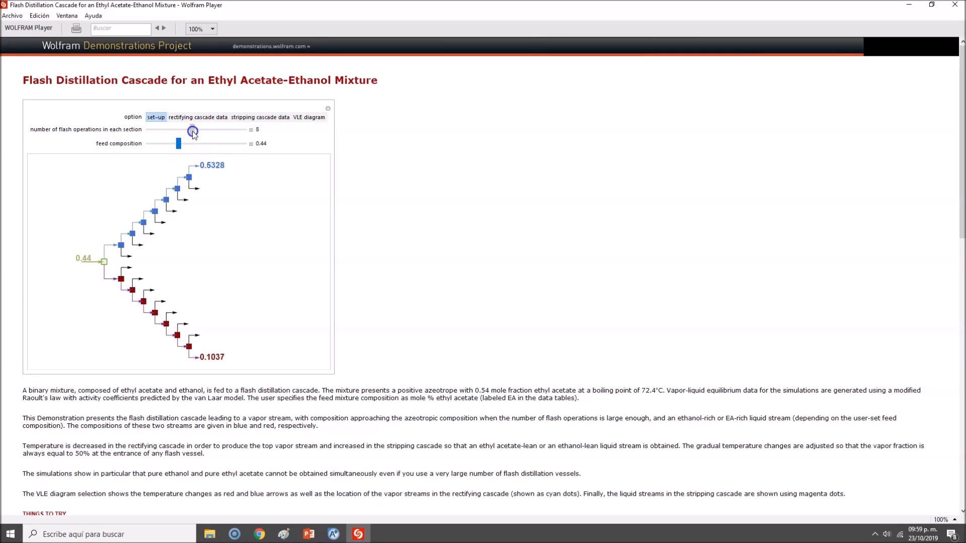
pyautogui.moveTo(193, 131); pyautogui.dragTo(177, 131)
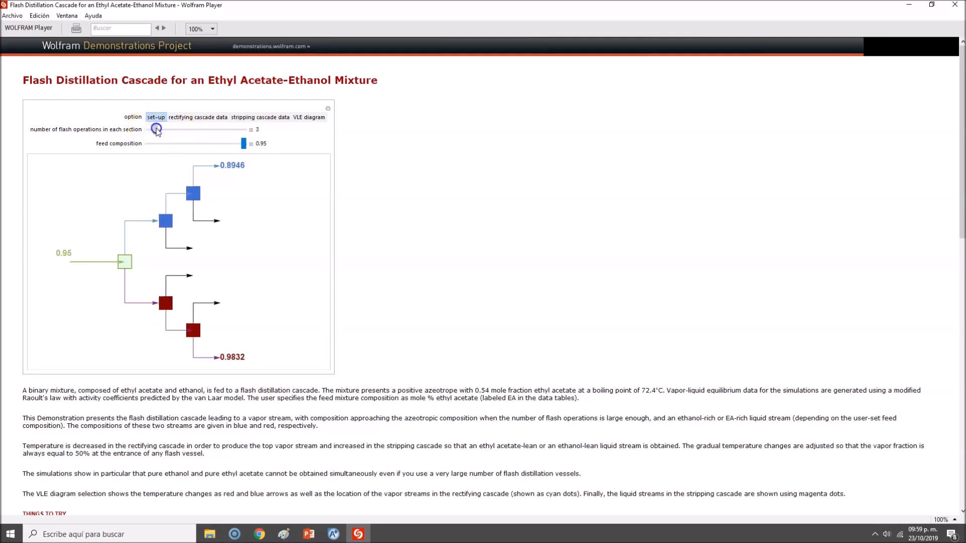
# - Vary flash operations through 7, 5, 2, 8, 12 and settle on 6 at feed 0.61
pyautogui.moveTo(156, 130); pyautogui.dragTo(192, 136)
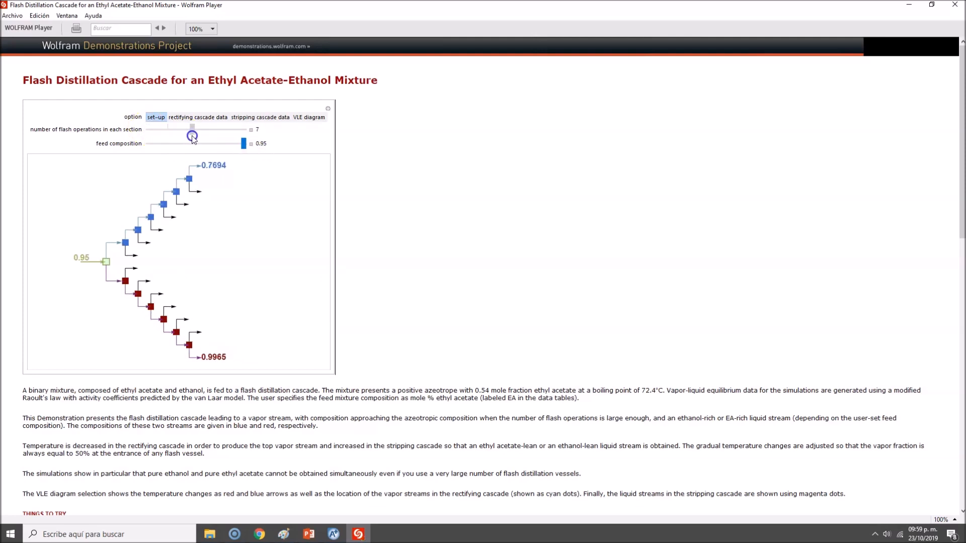
pyautogui.moveTo(192, 136); pyautogui.dragTo(171, 134)
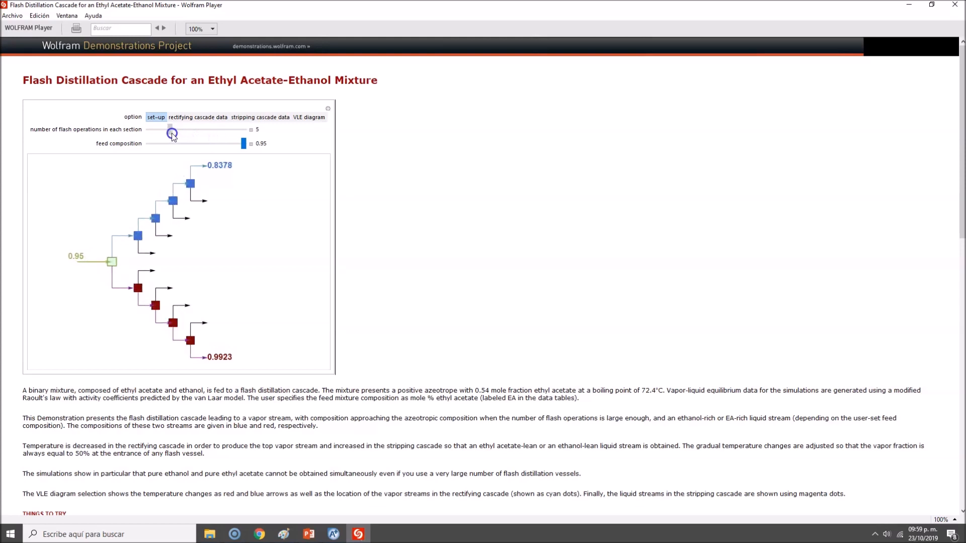
pyautogui.moveTo(171, 132); pyautogui.dragTo(159, 132)
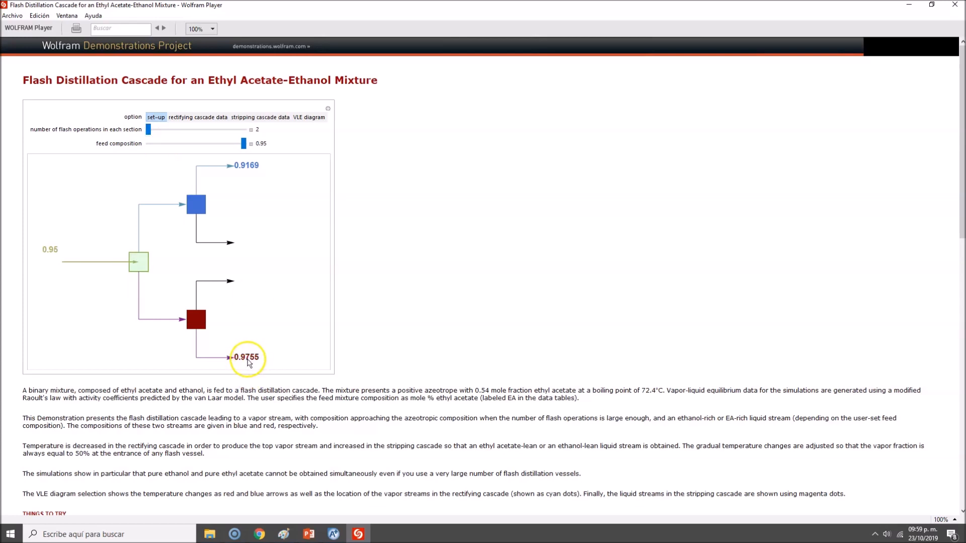
pyautogui.moveTo(242, 143); pyautogui.dragTo(203, 146)
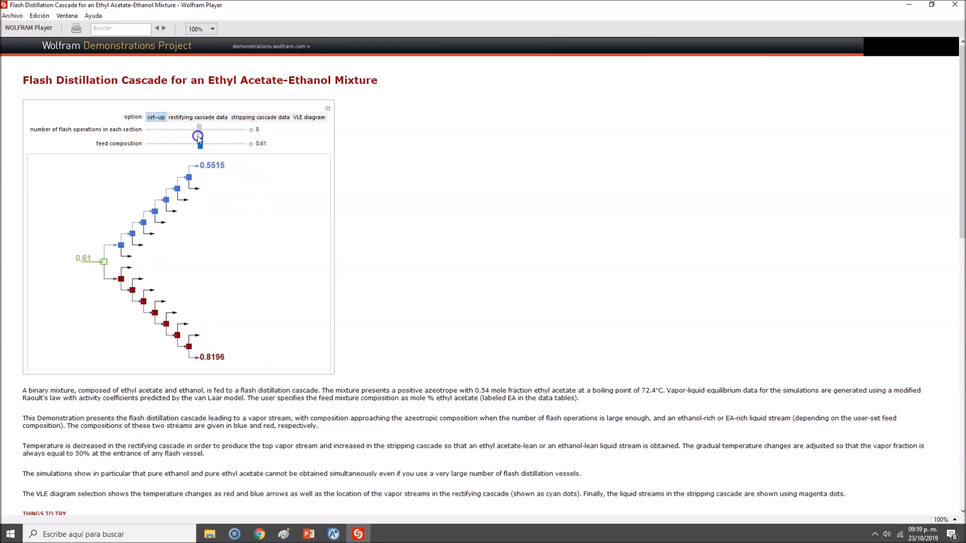
pyautogui.moveTo(198, 136); pyautogui.dragTo(224, 136)
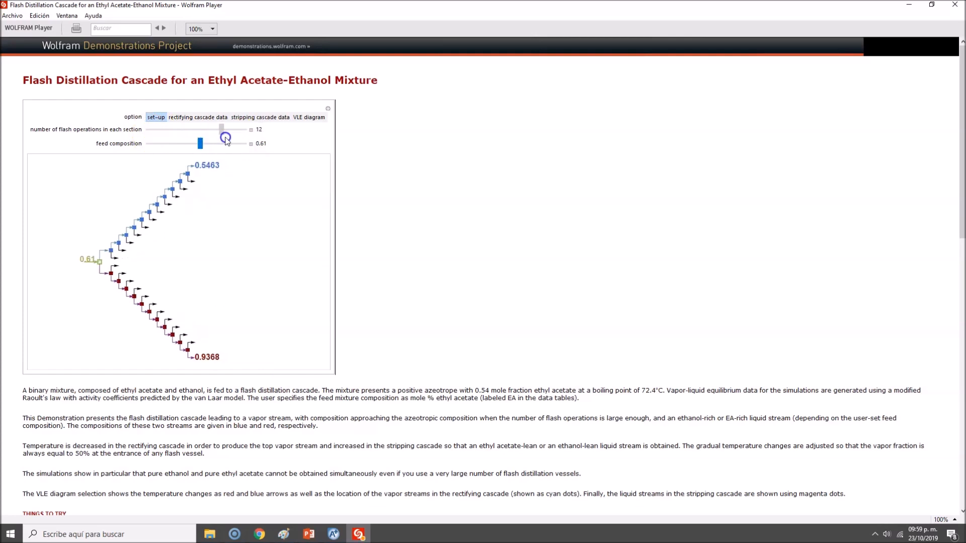
pyautogui.moveTo(221, 127); pyautogui.dragTo(177, 127)
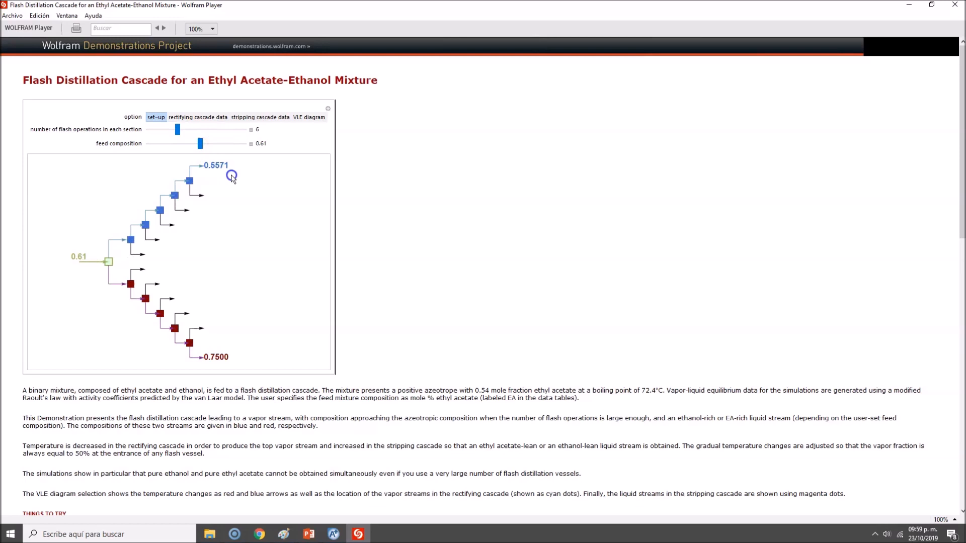
pyautogui.moveTo(206, 201)
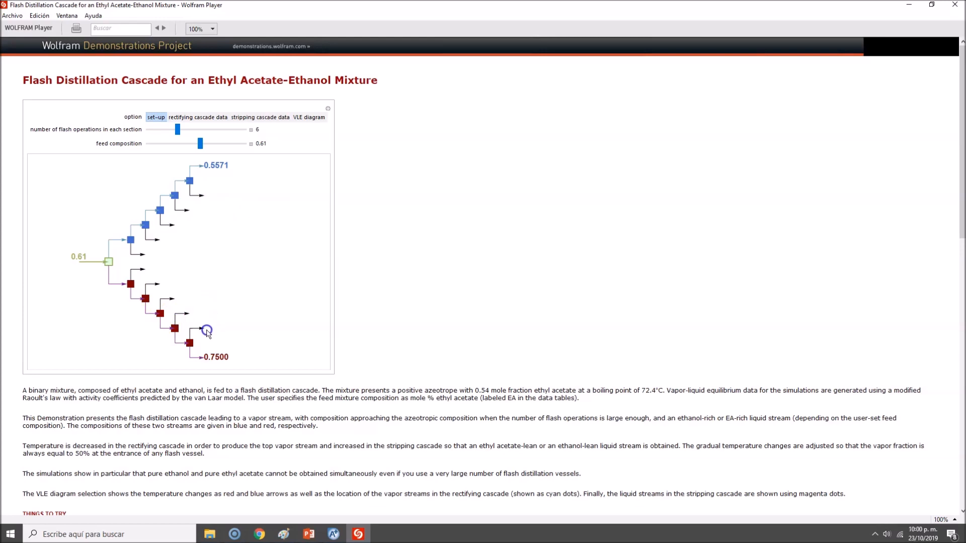
# - View the rectifying cascade data table at 7 flash operations and feed 0.82
pyautogui.click(198, 117)
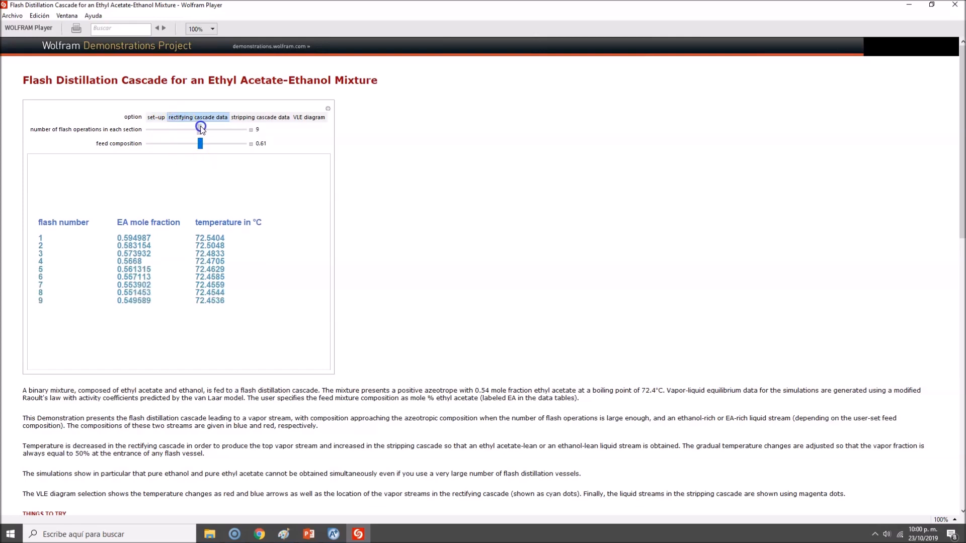
pyautogui.moveTo(200, 129); pyautogui.dragTo(184, 129)
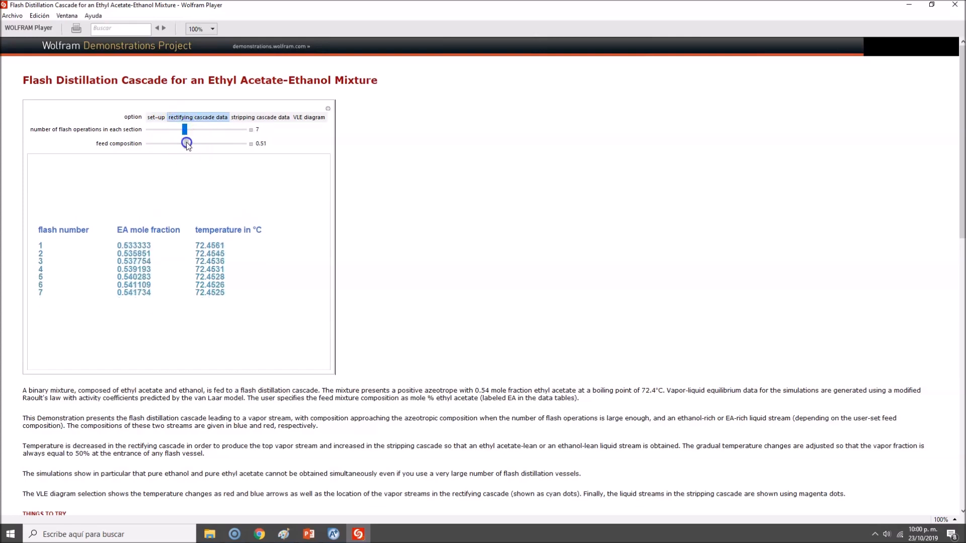
pyautogui.moveTo(187, 144); pyautogui.dragTo(229, 144)
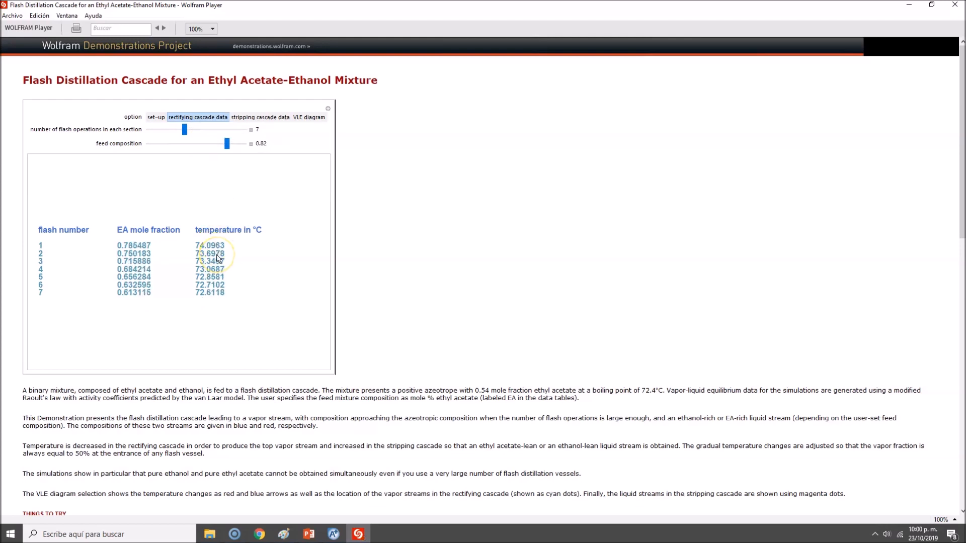
pyautogui.moveTo(140, 280)
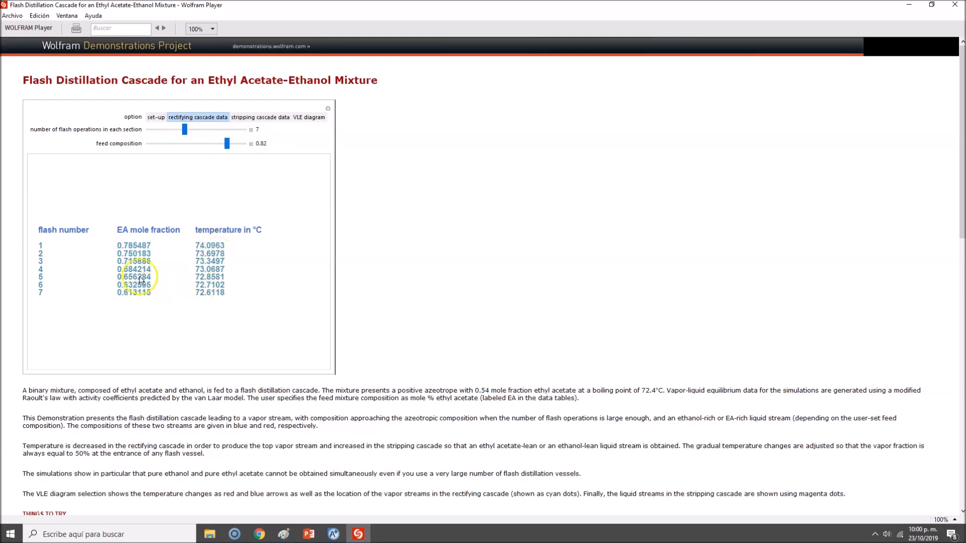
pyautogui.moveTo(141, 244)
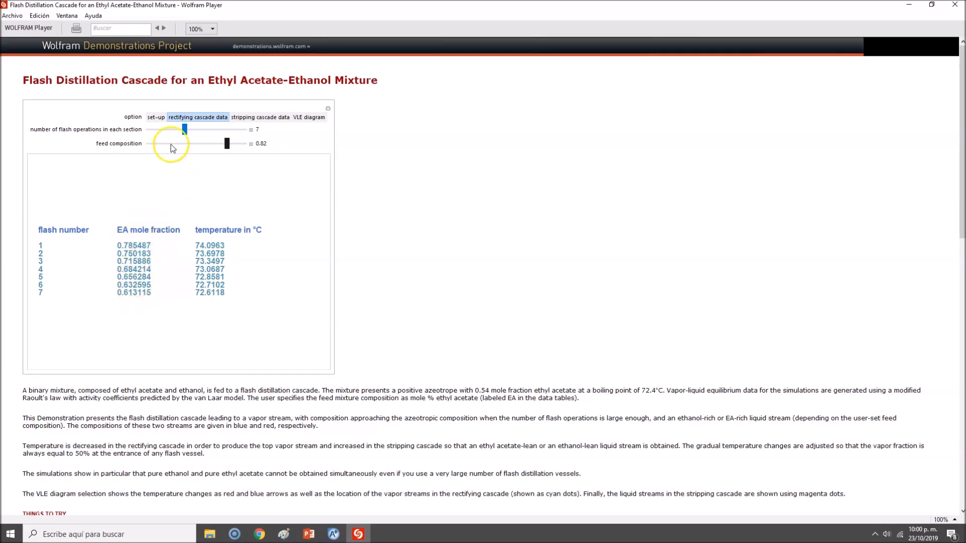
# - View the stripping cascade data table at 12 then 9 flash operations, feed 0.41
pyautogui.click(260, 117)
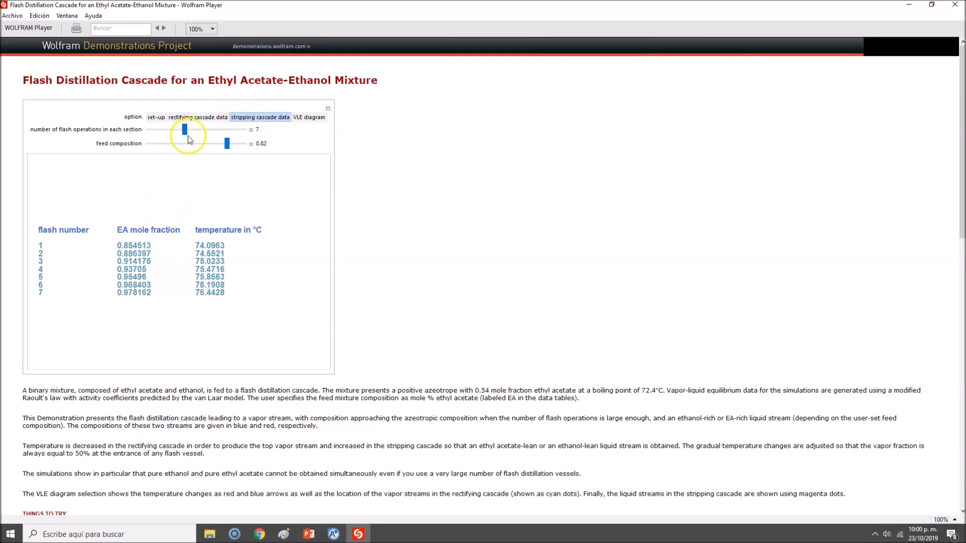
pyautogui.moveTo(183, 129); pyautogui.dragTo(226, 130)
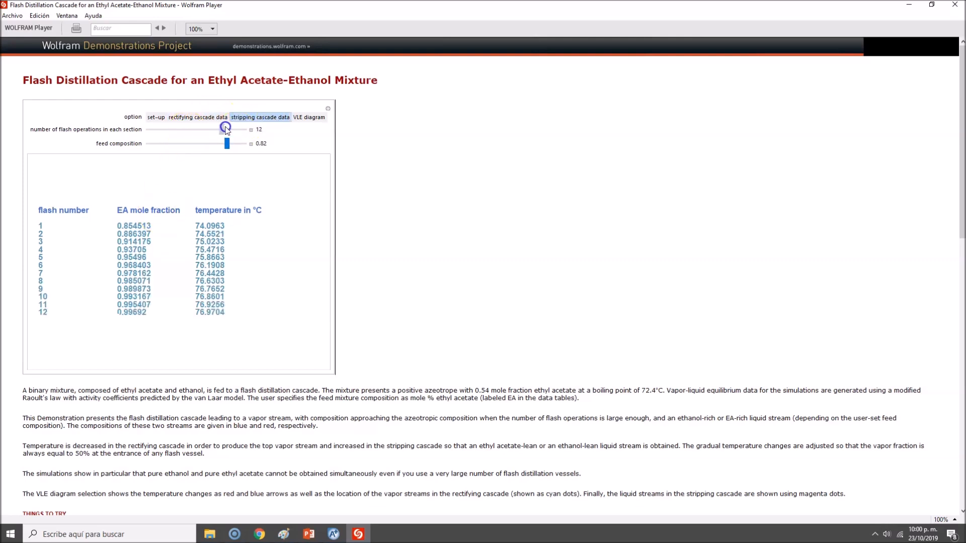
pyautogui.moveTo(224, 130); pyautogui.dragTo(198, 130)
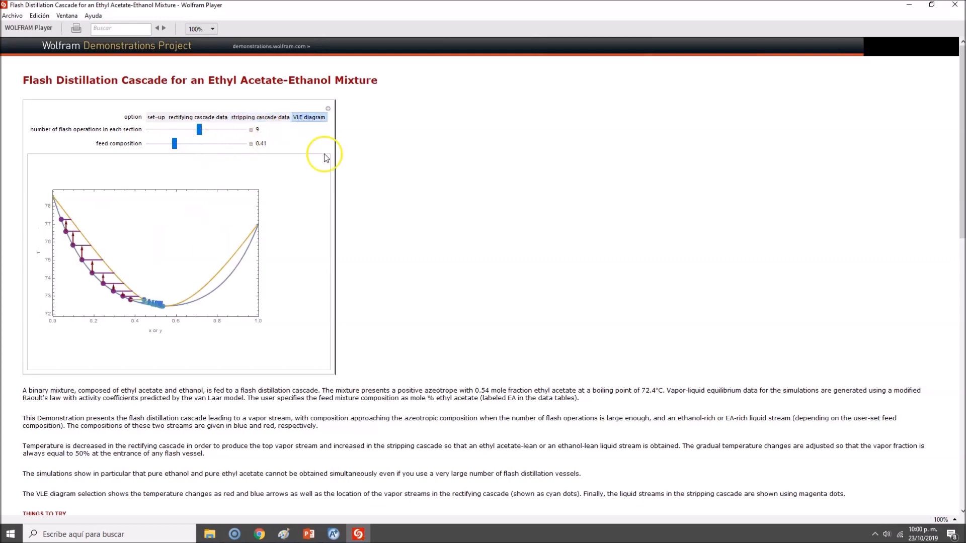
# - Set three flash operations per section and sweep the feed from 0.2 through 0.62 to 0.95
pyautogui.moveTo(198, 129); pyautogui.dragTo(153, 130)
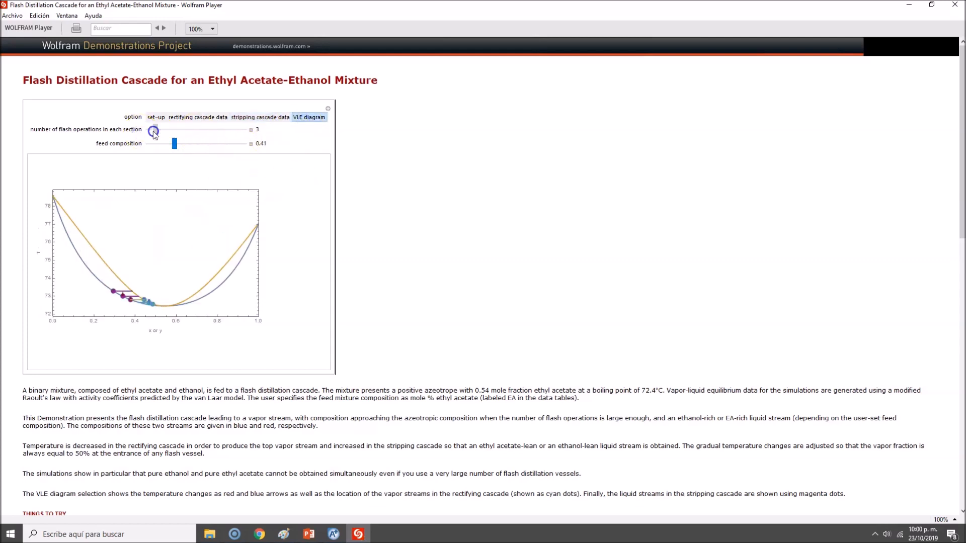
pyautogui.moveTo(174, 143); pyautogui.dragTo(147, 143)
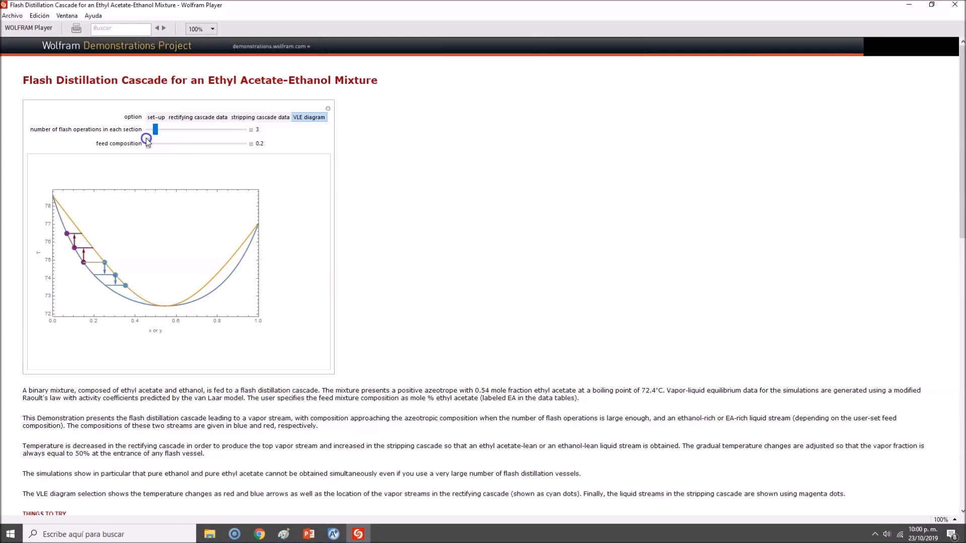
pyautogui.moveTo(147, 144); pyautogui.dragTo(204, 144)
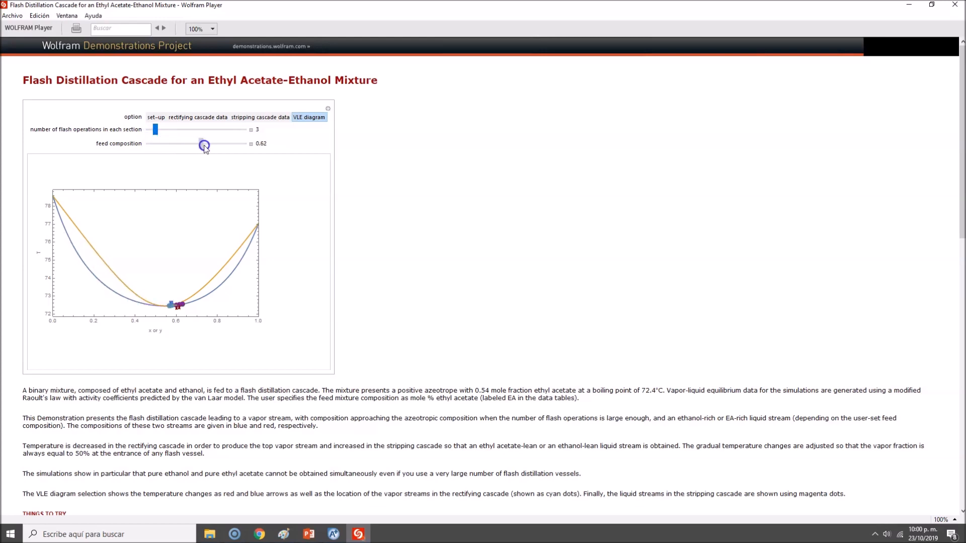
pyautogui.moveTo(205, 145); pyautogui.dragTo(243, 143)
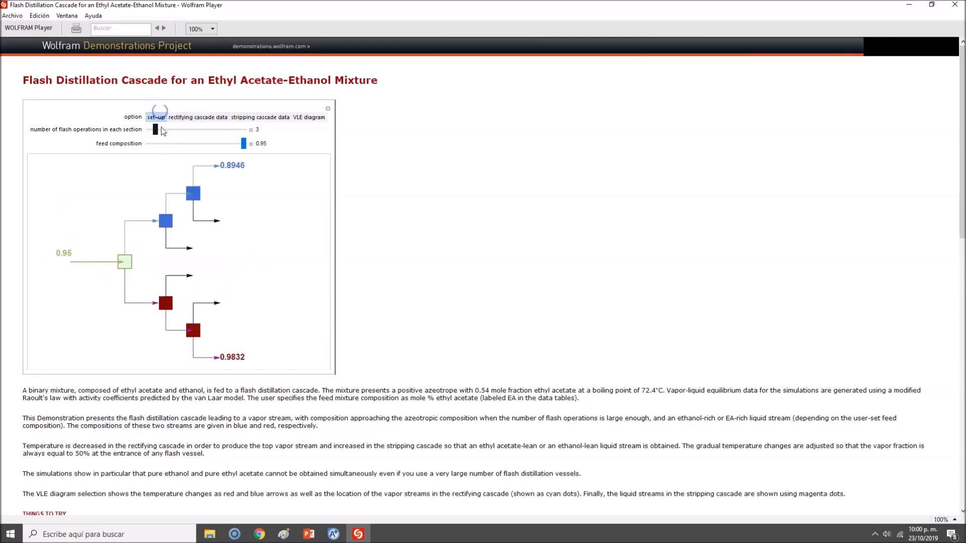
# - View the stripping data and VLE diagram for a 15-flash cascade, then return to set-up
pyautogui.moveTo(155, 130); pyautogui.dragTo(242, 130)
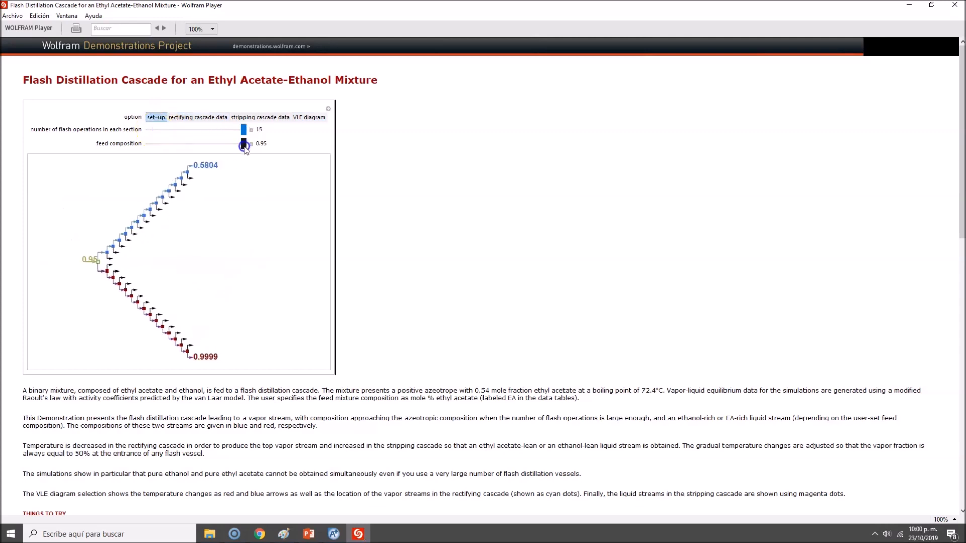
pyautogui.click(259, 117)
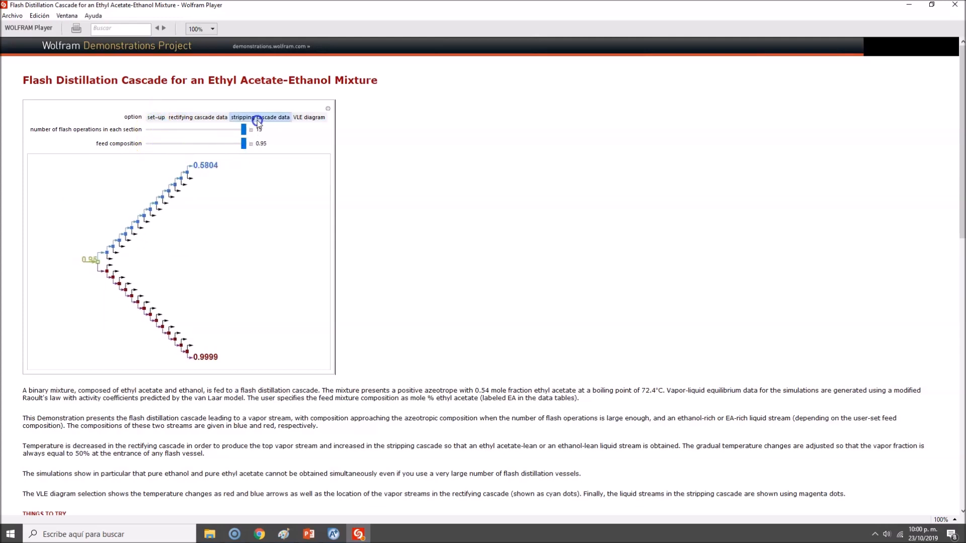
pyautogui.click(309, 117)
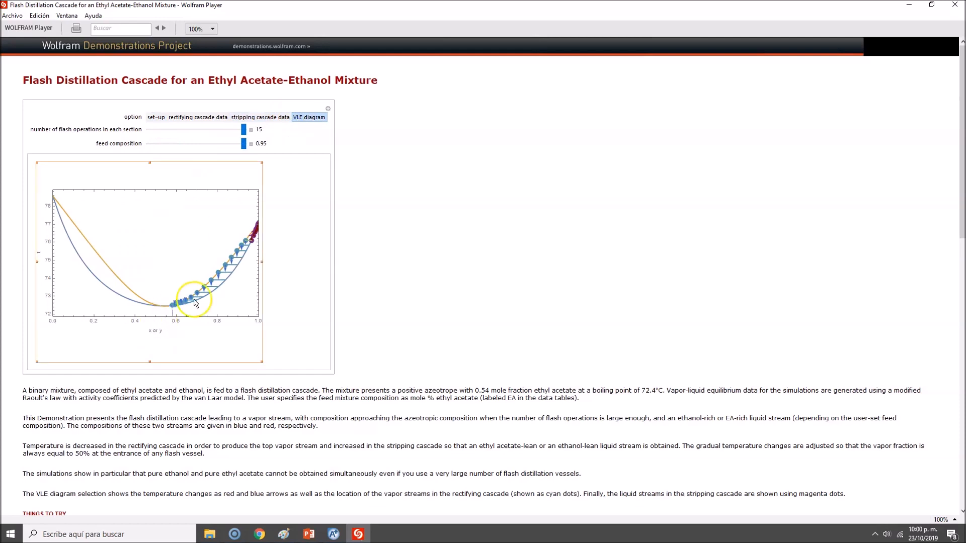
pyautogui.click(156, 116)
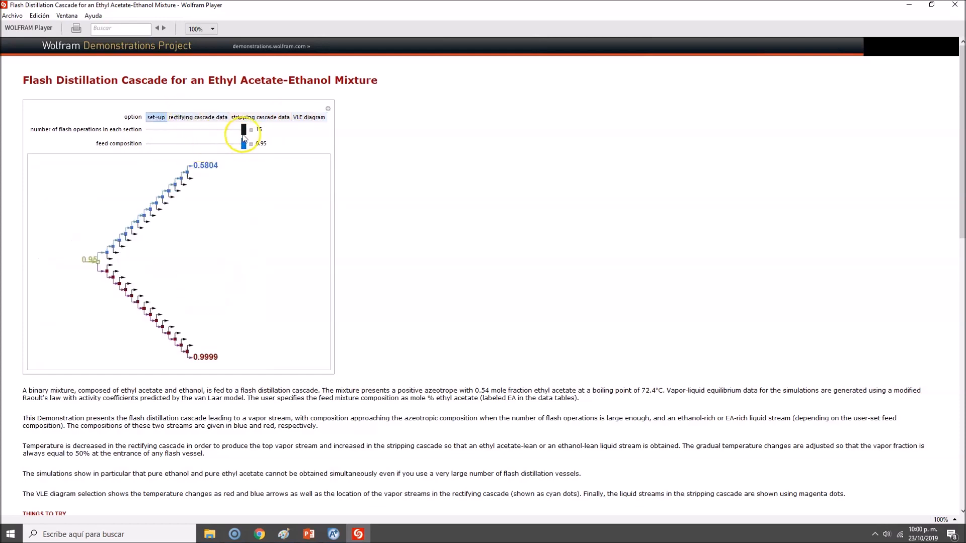
# - Reduce to two flash operations per section and set the feed composition to 0.76
pyautogui.moveTo(242, 130); pyautogui.dragTo(206, 130)
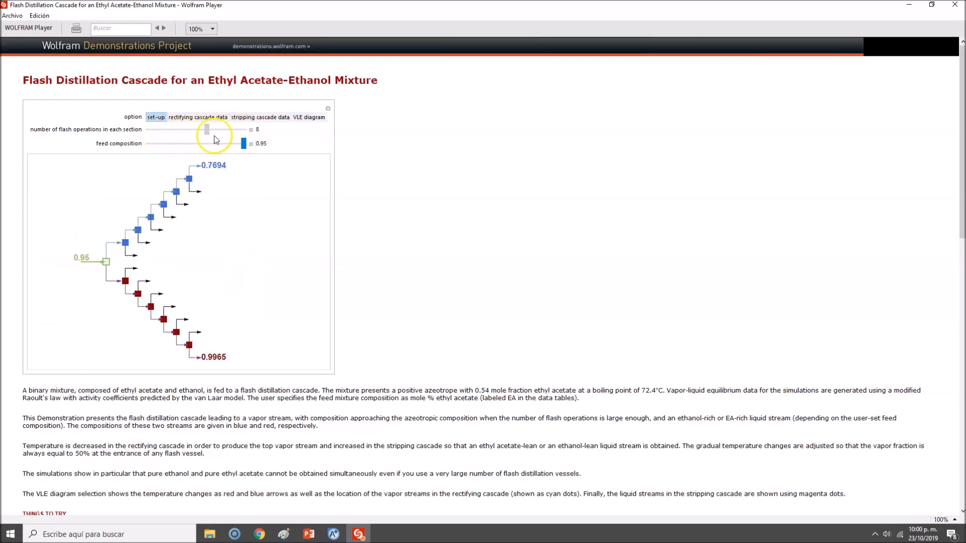
pyautogui.moveTo(243, 142); pyautogui.dragTo(148, 143)
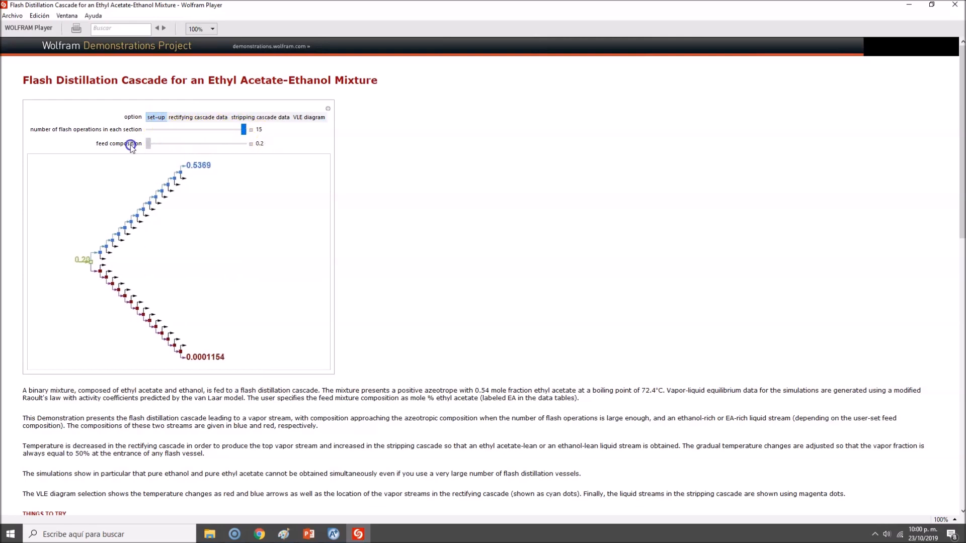
pyautogui.moveTo(148, 143); pyautogui.dragTo(246, 143)
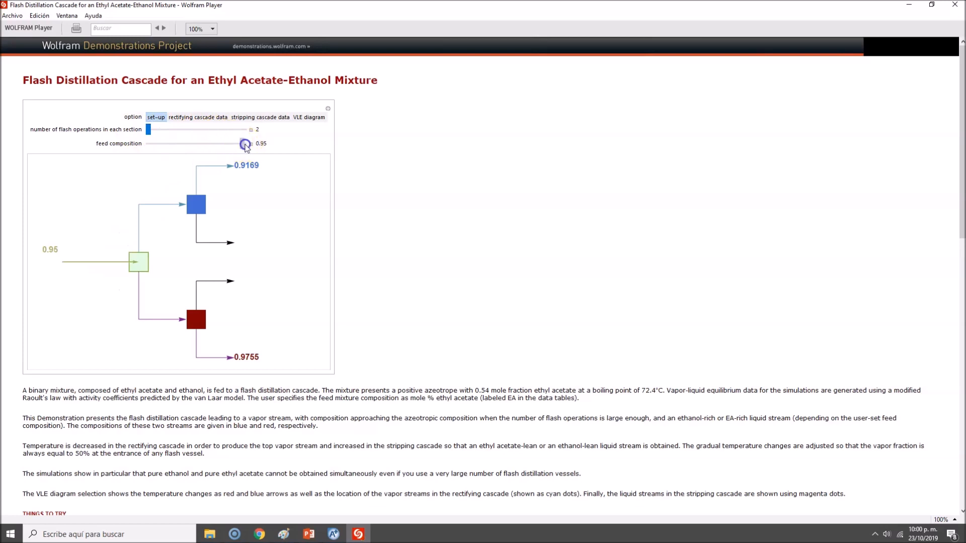
pyautogui.moveTo(246, 143); pyautogui.dragTo(218, 142)
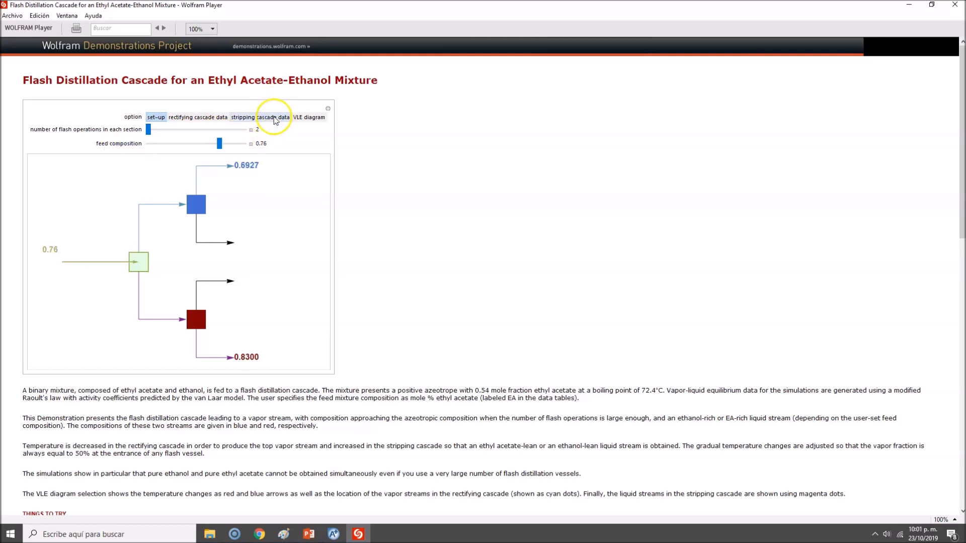
# - Show the VLE diagram for the two-flash cascade at feed 0.76
pyautogui.click(309, 117)
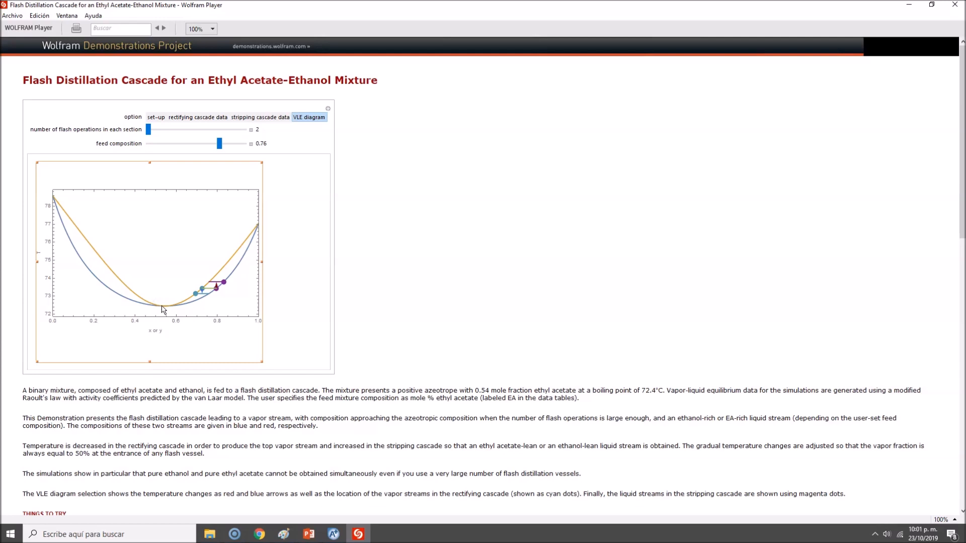
pyautogui.moveTo(197, 362)
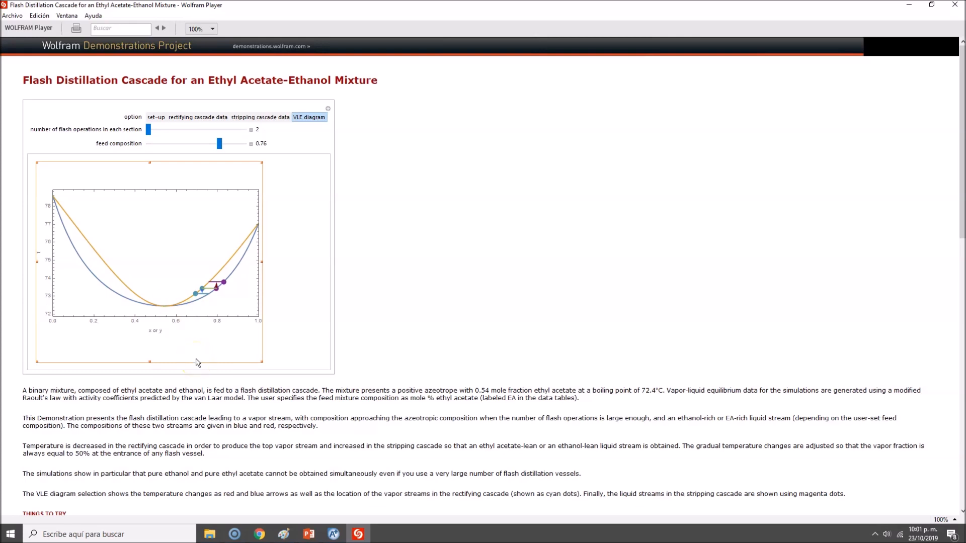